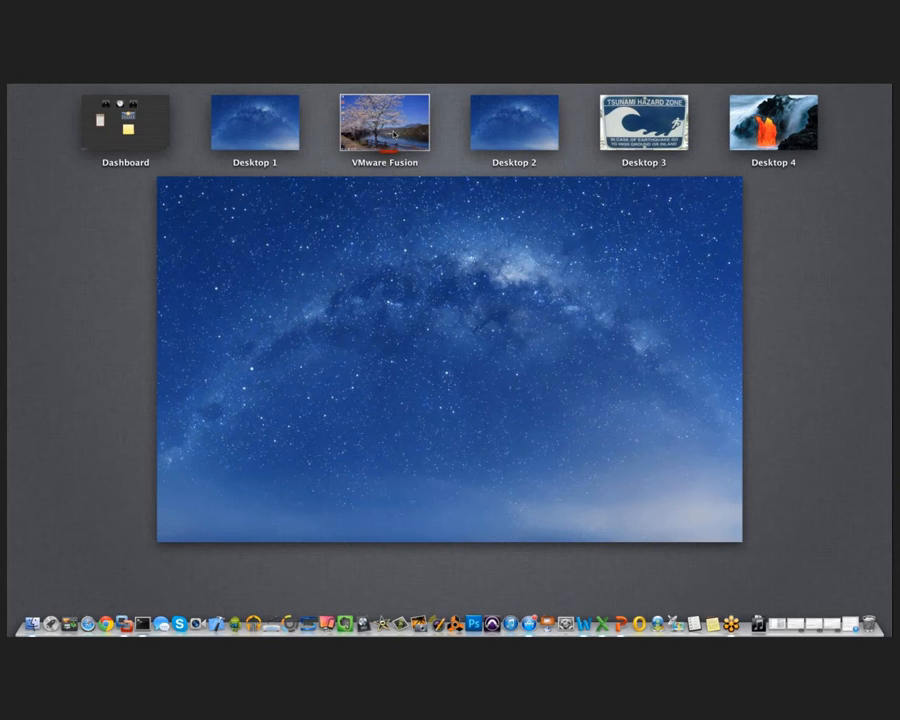
# Switch from Mission Control to the VMware Fusion desktop running Delphi XE4
pyautogui.click(384, 120)
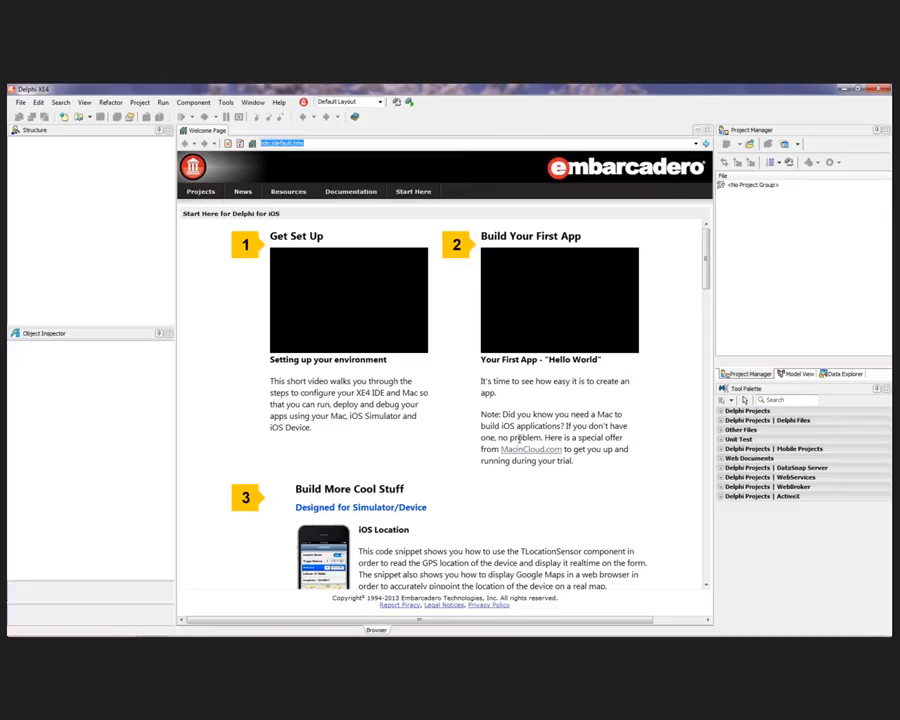
pyautogui.moveTo(532, 448)
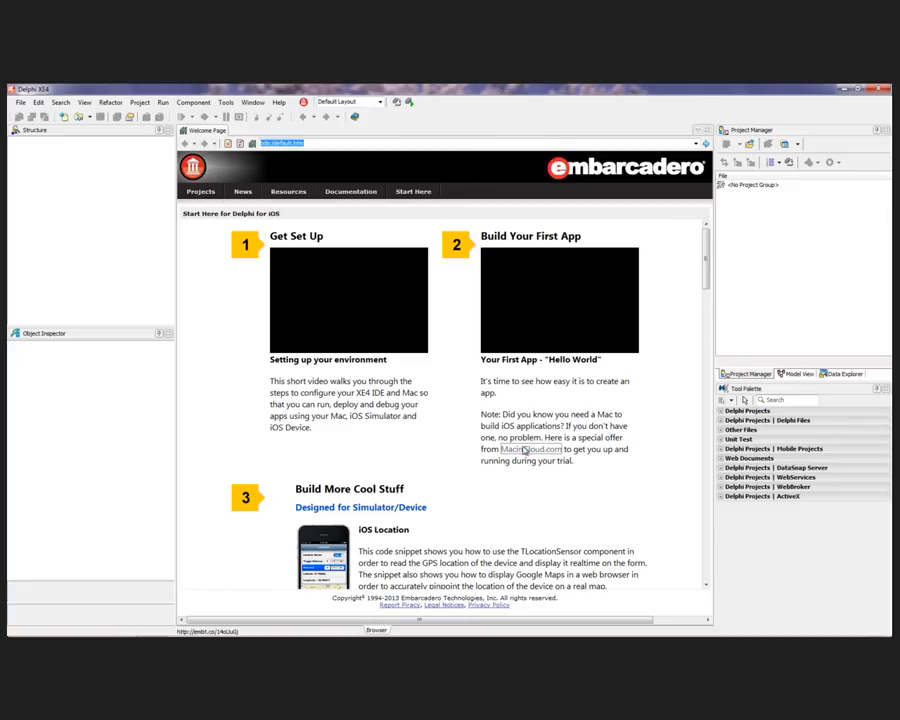
# Show the MacinCloud special offer page from the Welcome Page and highlight the 24 Hour Trial text
pyautogui.click(532, 448)
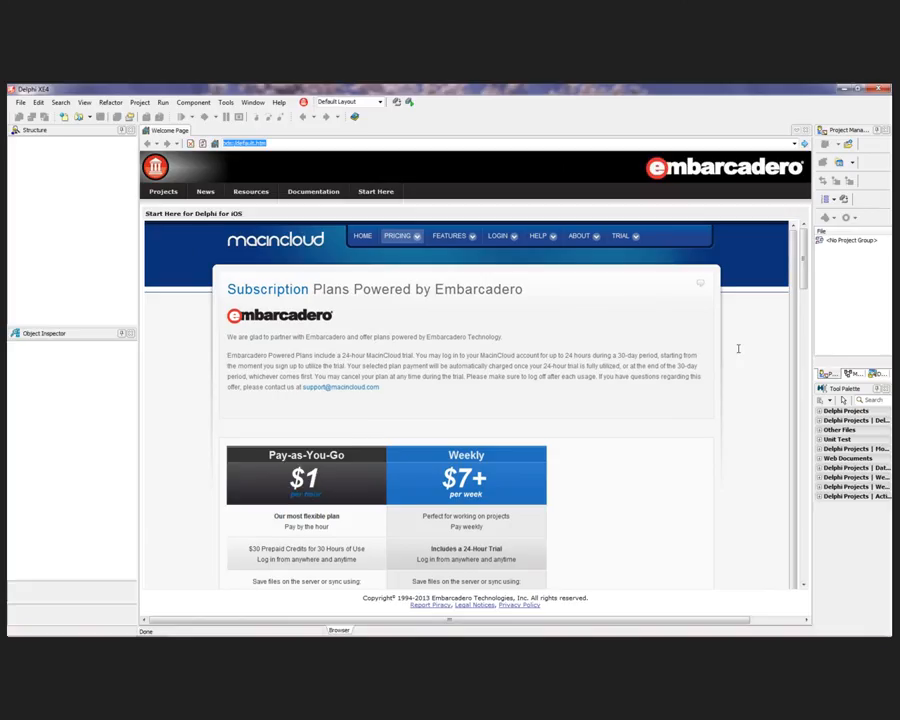
pyautogui.scroll(-3)
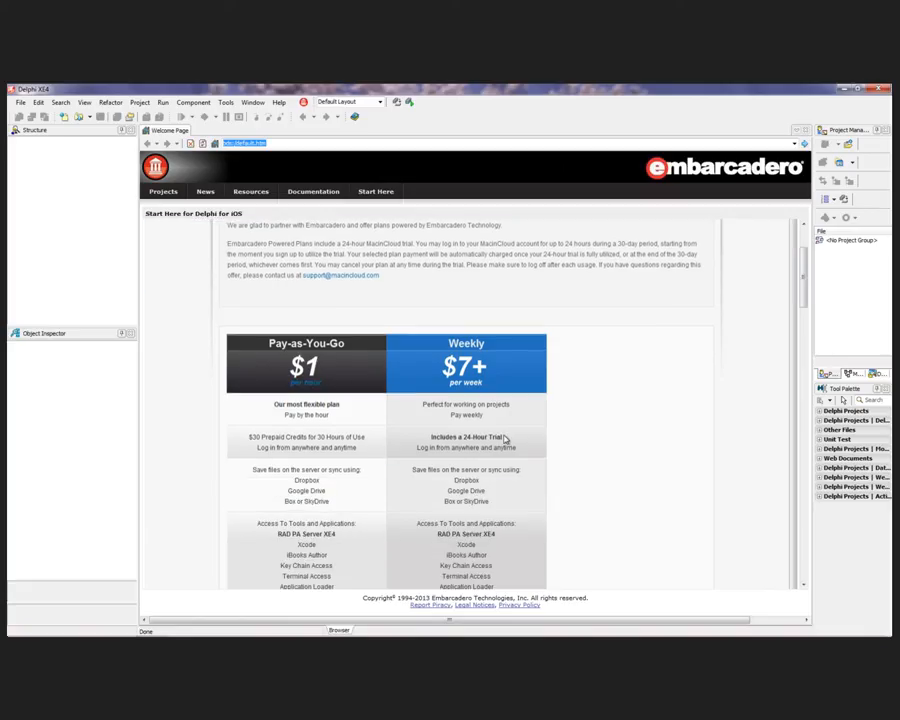
pyautogui.doubleClick(466, 436)
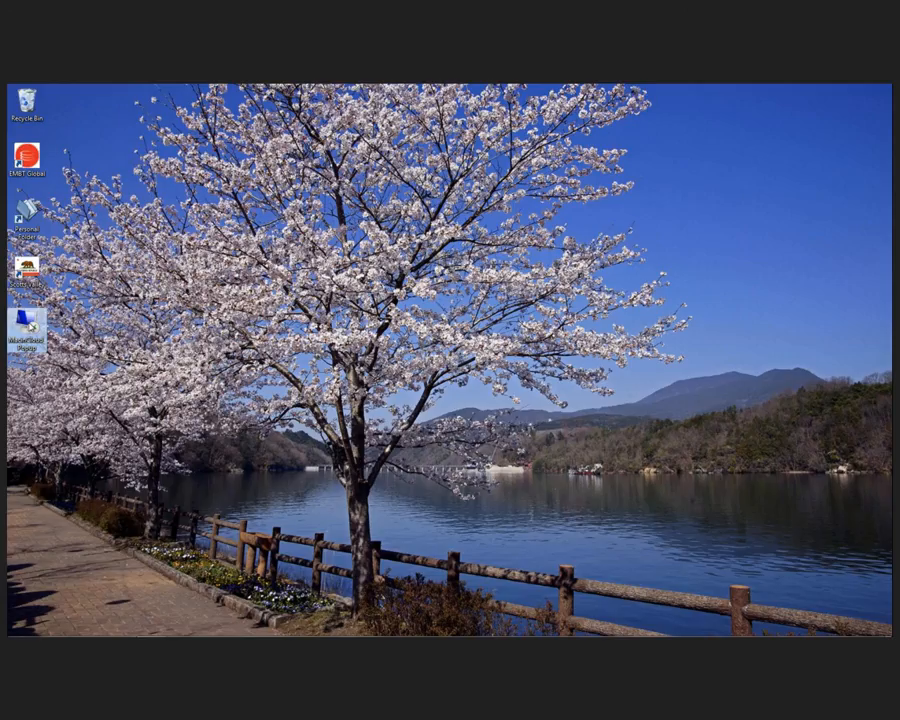
pyautogui.moveTo(24, 330)
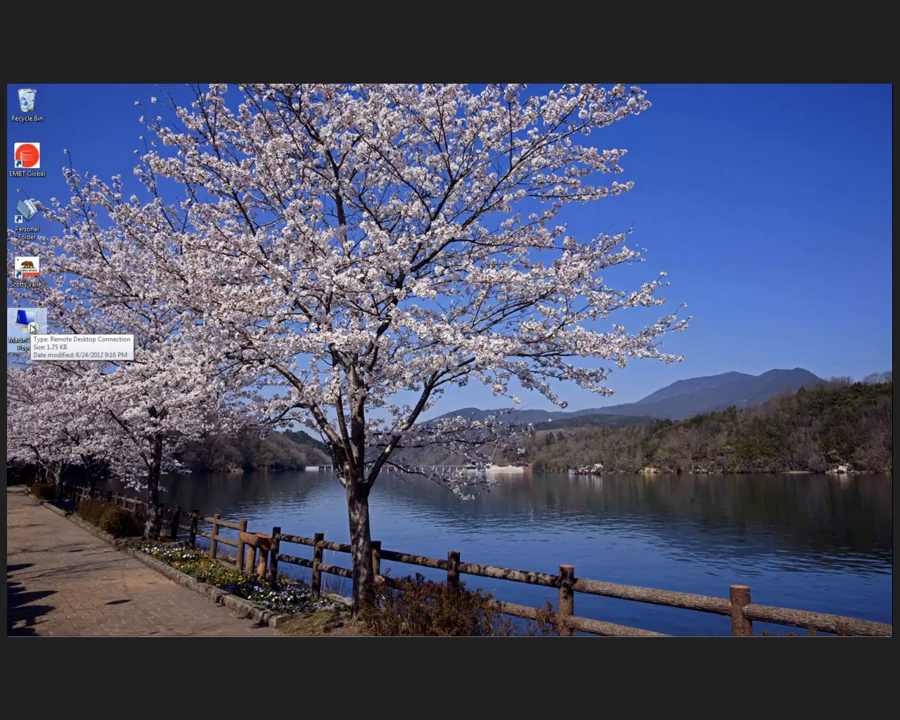
pyautogui.moveTo(36, 330)
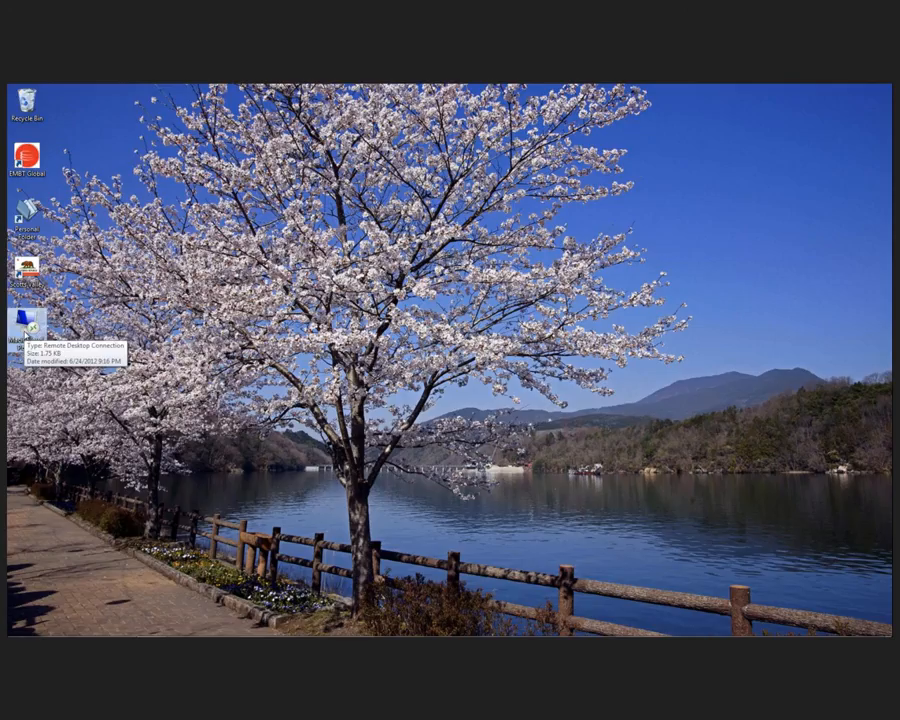
# Start the Remote Desktop Connection to the MacinCloud Mac and log in as 'user'
pyautogui.doubleClick(24, 324)
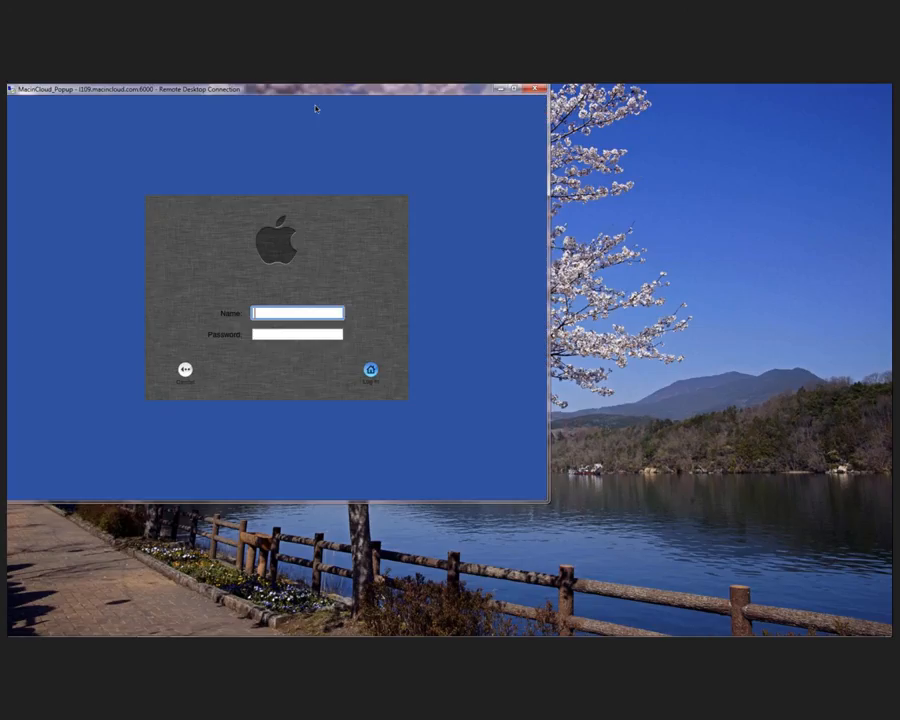
pyautogui.write('user2221')
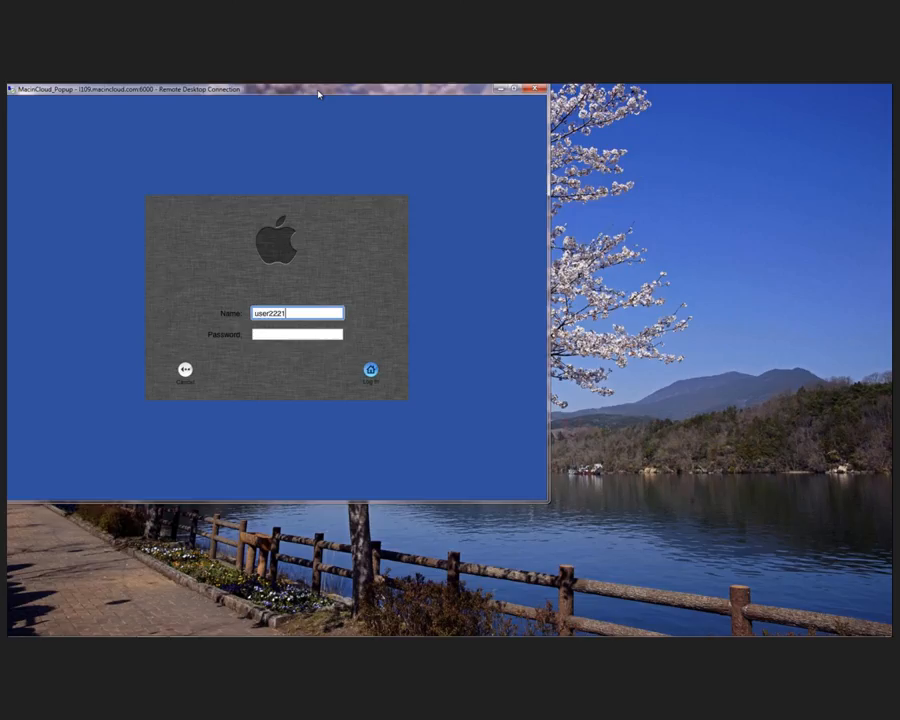
pyautogui.click(372, 368)
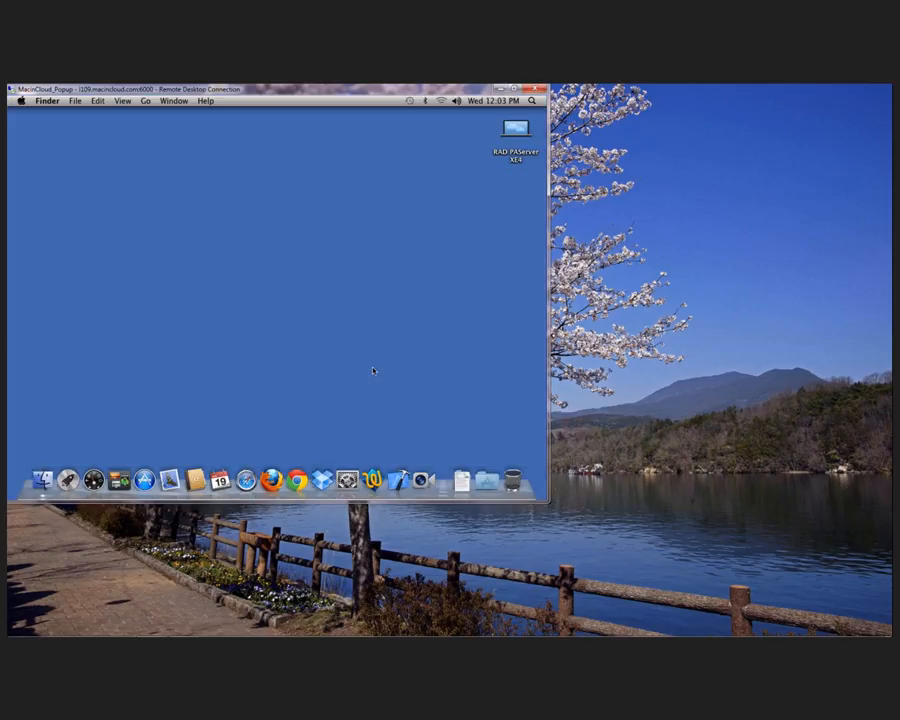
pyautogui.moveTo(396, 480)
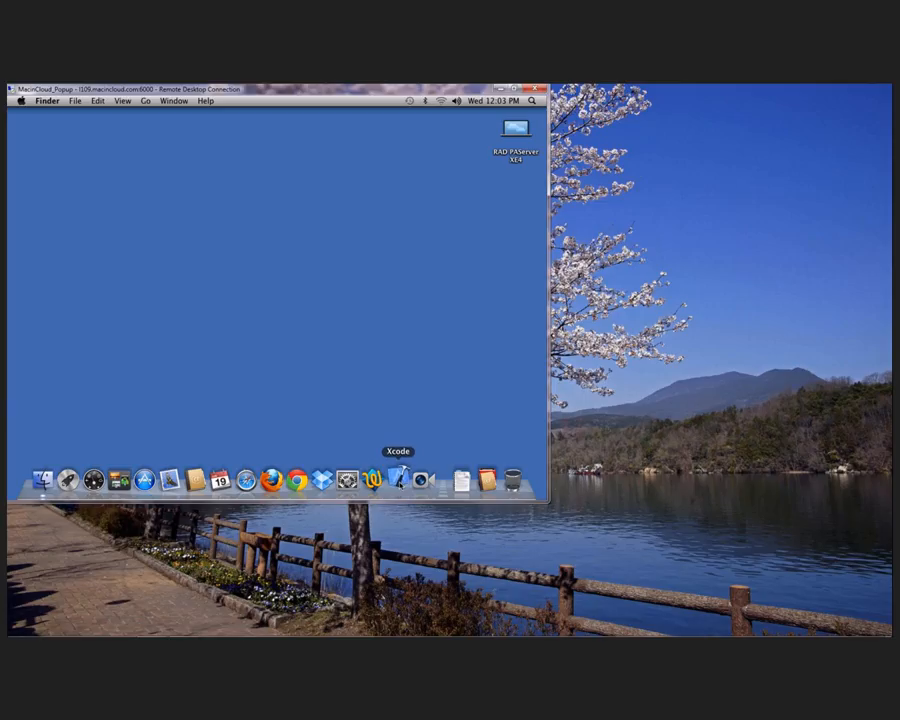
# Launch and quit Xcode from the Dock, then start the EMB PAServer XE4 server
pyautogui.click(396, 478)
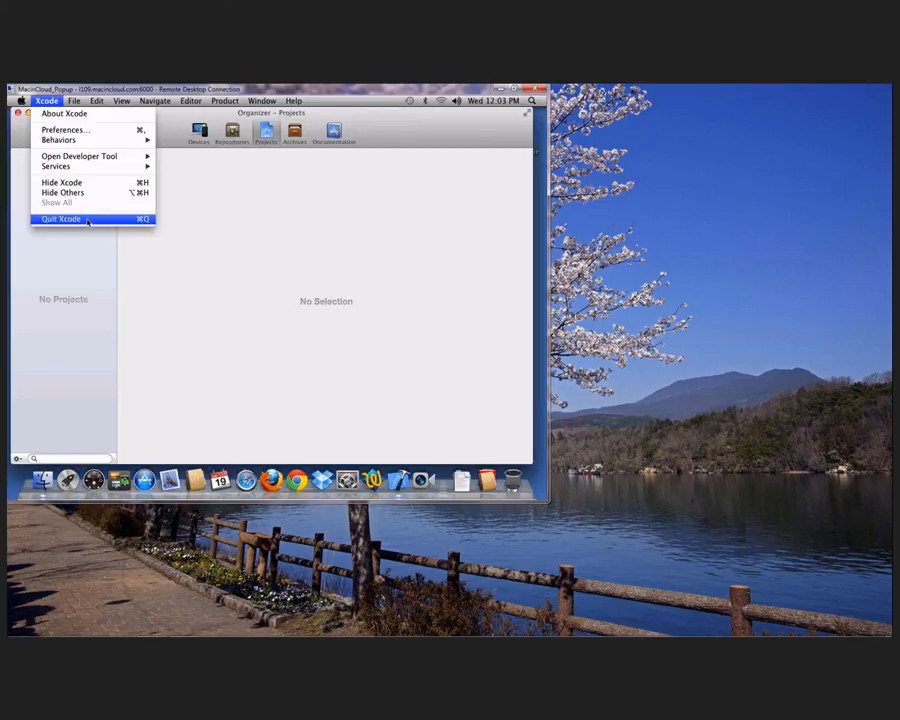
pyautogui.click(62, 218)
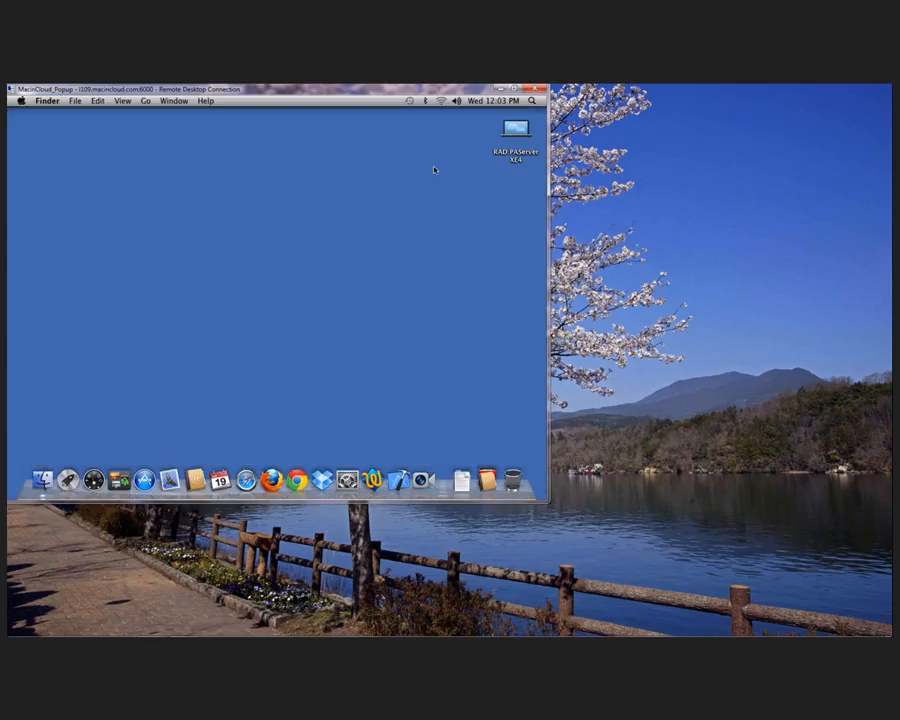
pyautogui.moveTo(42, 480)
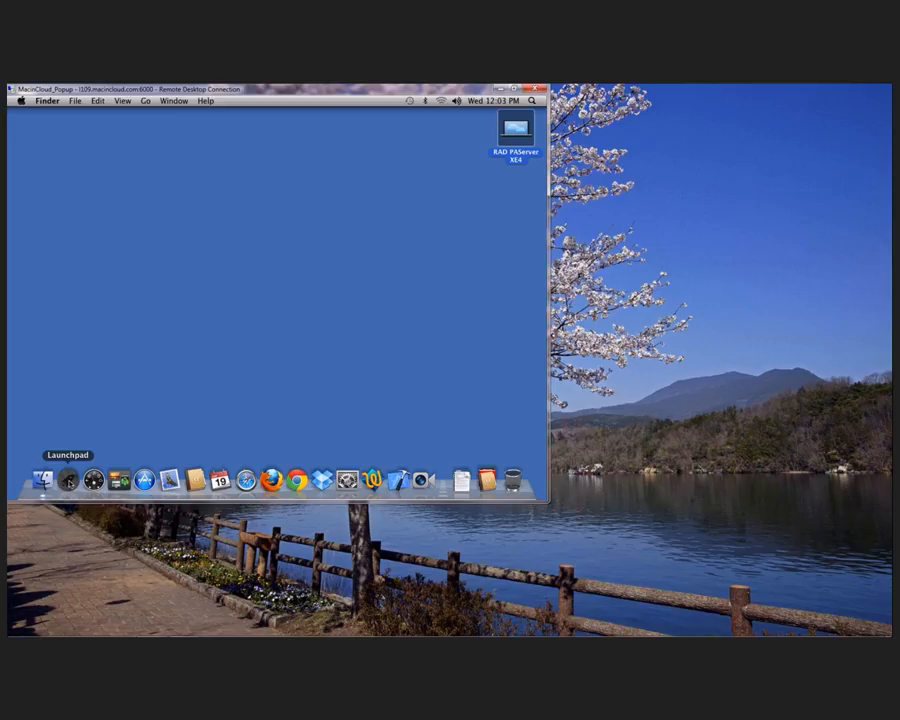
pyautogui.click(40, 478)
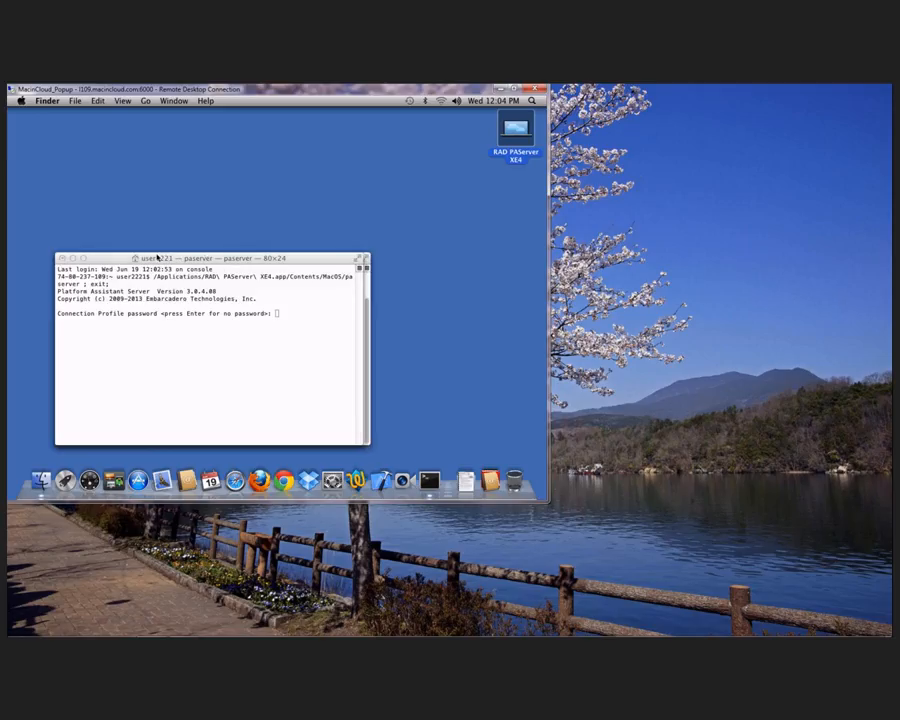
# Leave the PAServer profile password empty and grant Developer Tools Access with the admin password
pyautogui.click(210, 350)
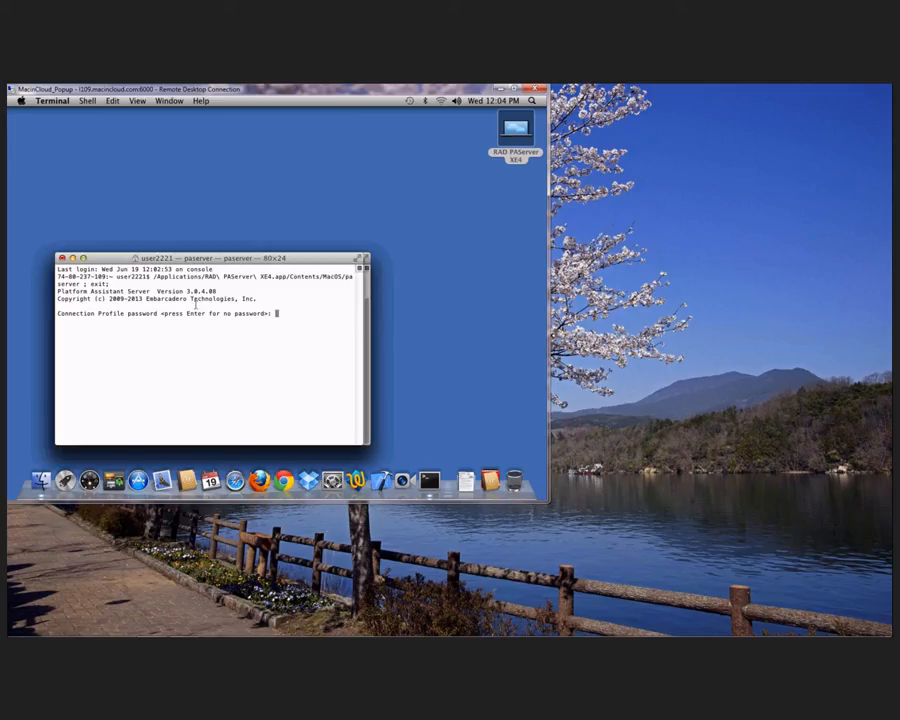
pyautogui.press('Return')
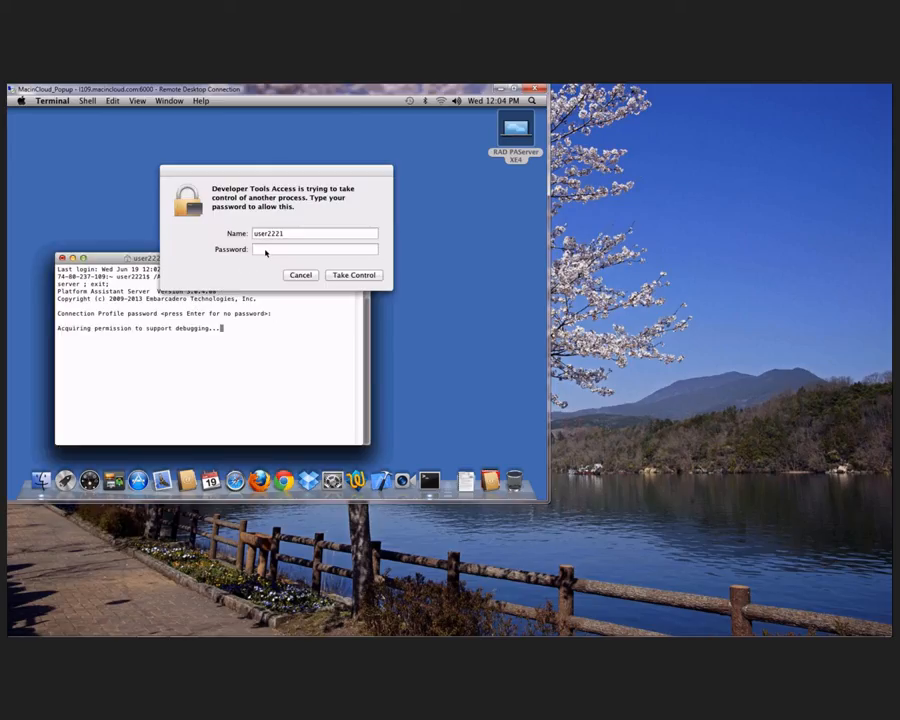
pyautogui.click(312, 248)
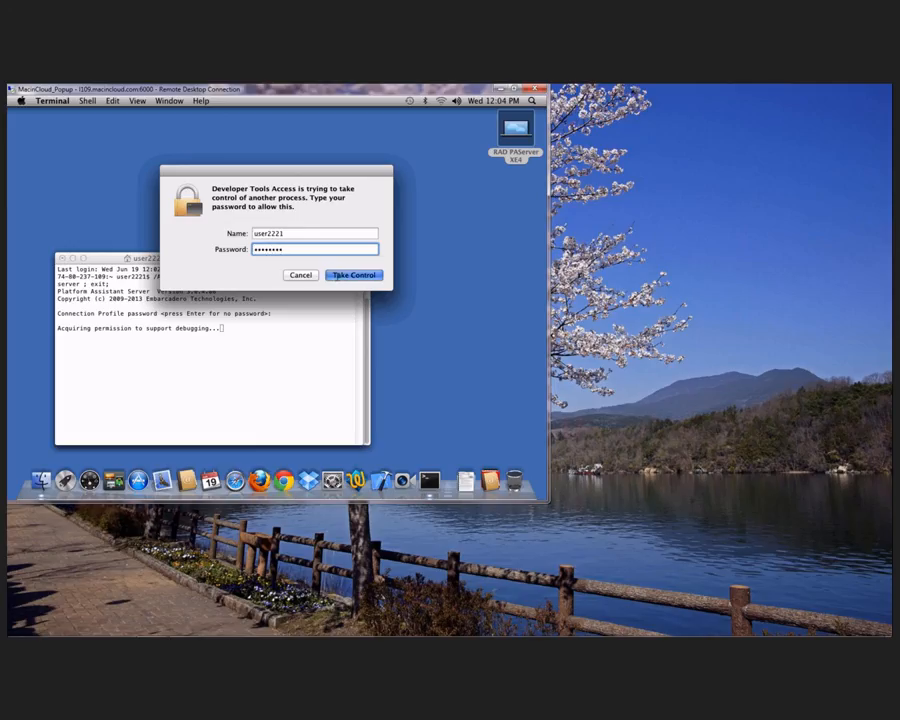
pyautogui.click(352, 276)
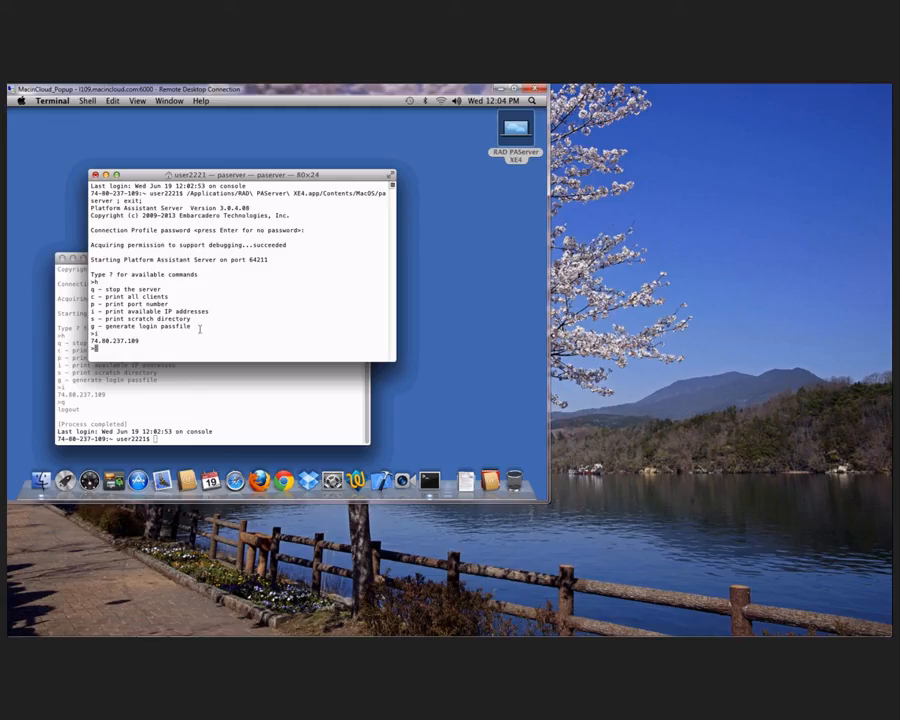
pyautogui.moveTo(658, 444)
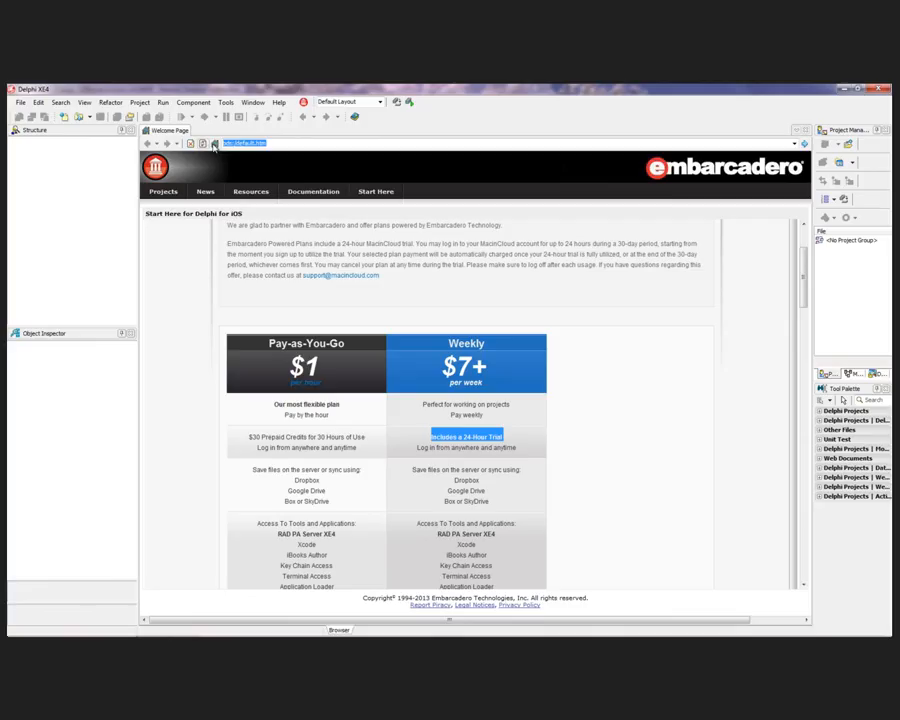
pyautogui.moveTo(204, 144)
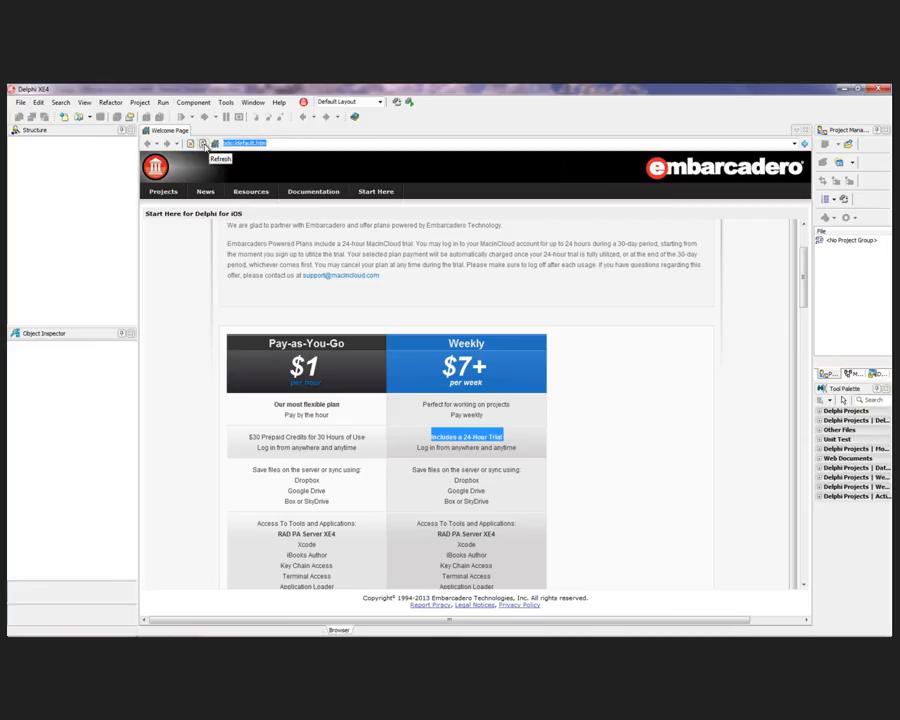
pyautogui.click(252, 192)
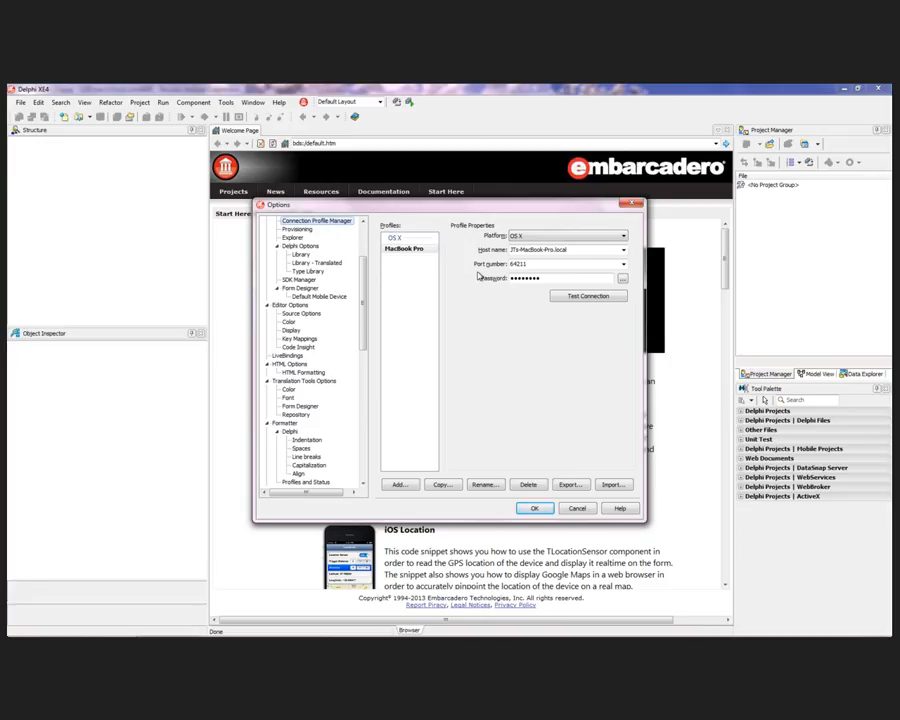
pyautogui.moveTo(504, 314)
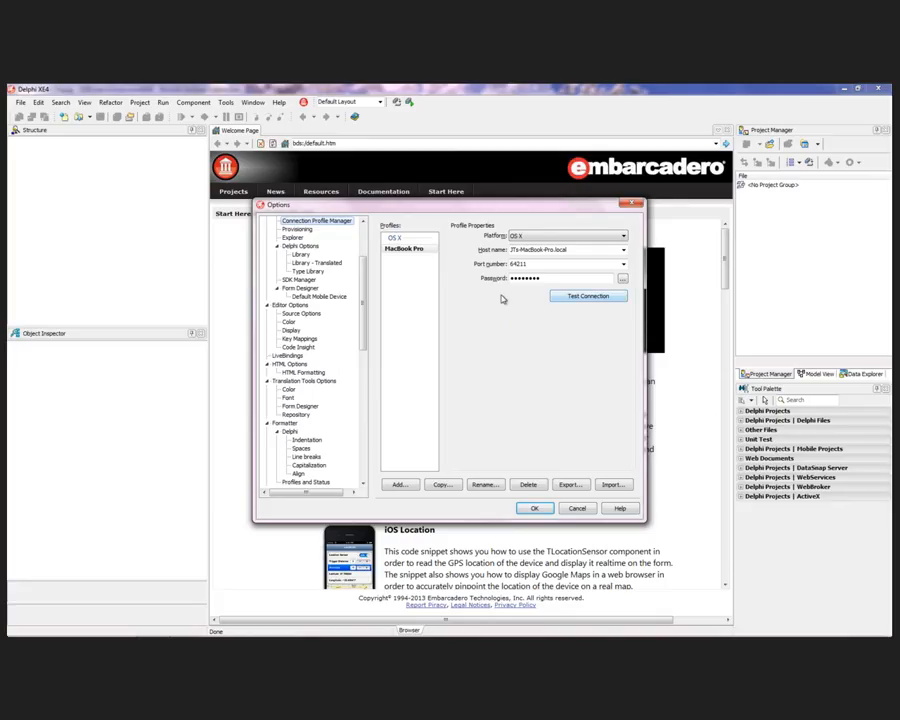
# Add a MacinCloud connection profile on port 64211 and confirm Test Connection succeeds
pyautogui.click(400, 484)
pyautogui.write('macincloud')
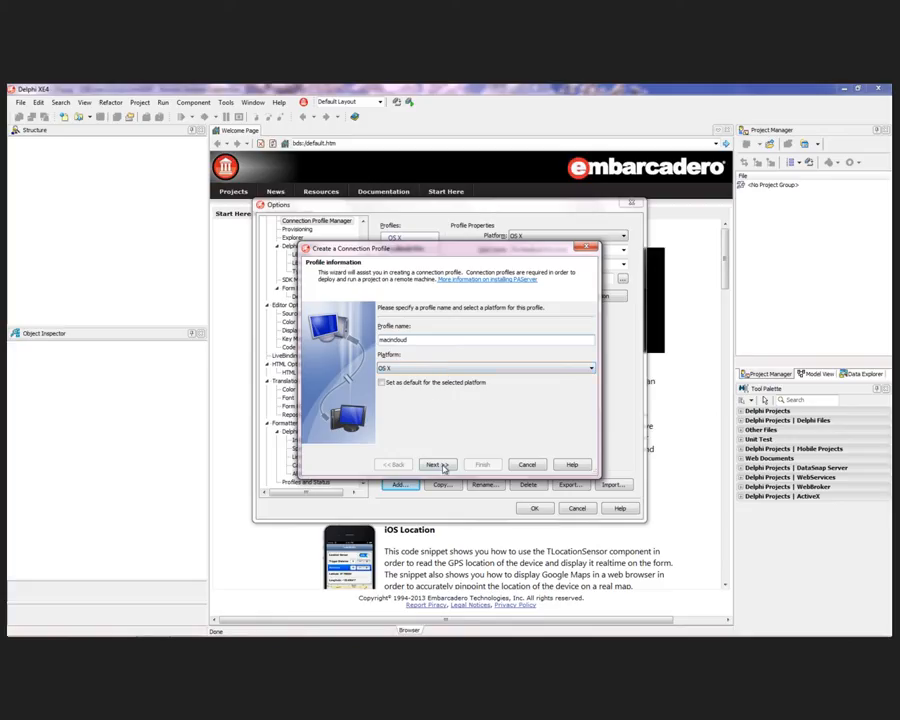
pyautogui.click(434, 464)
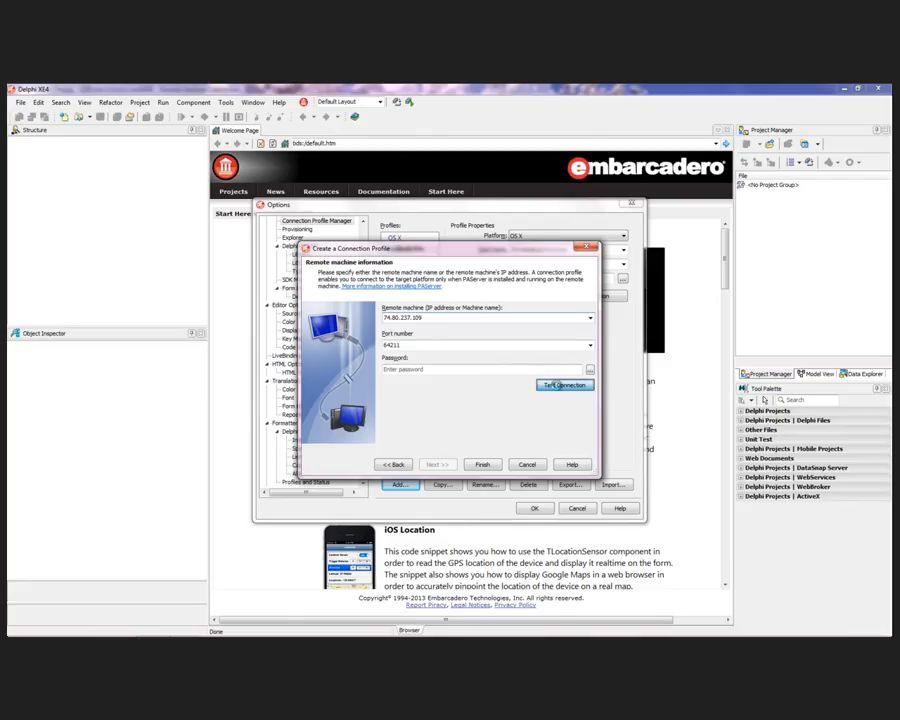
pyautogui.click(564, 384)
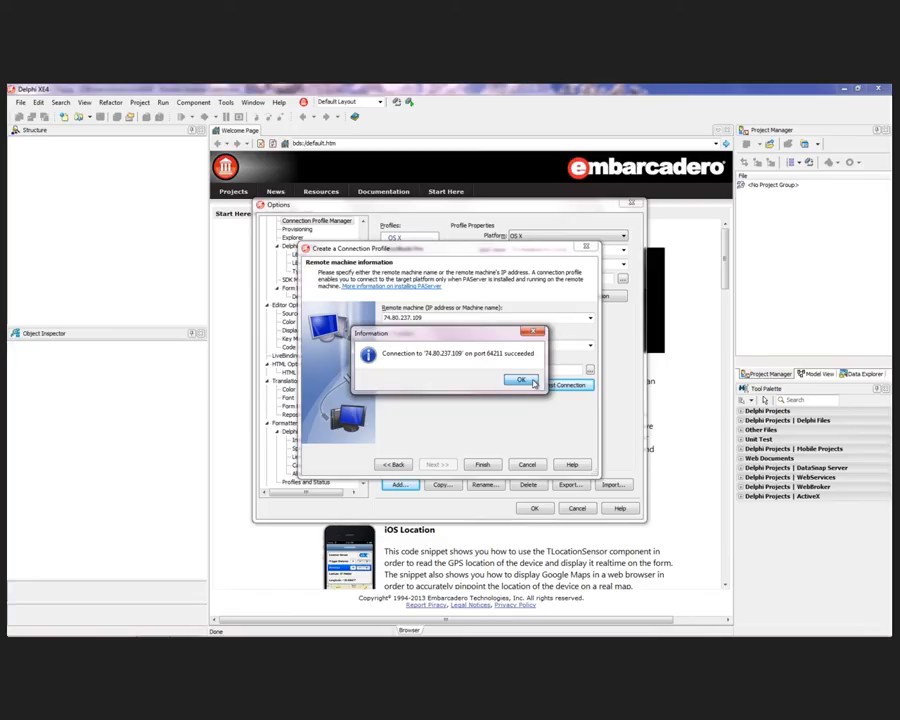
pyautogui.click(520, 380)
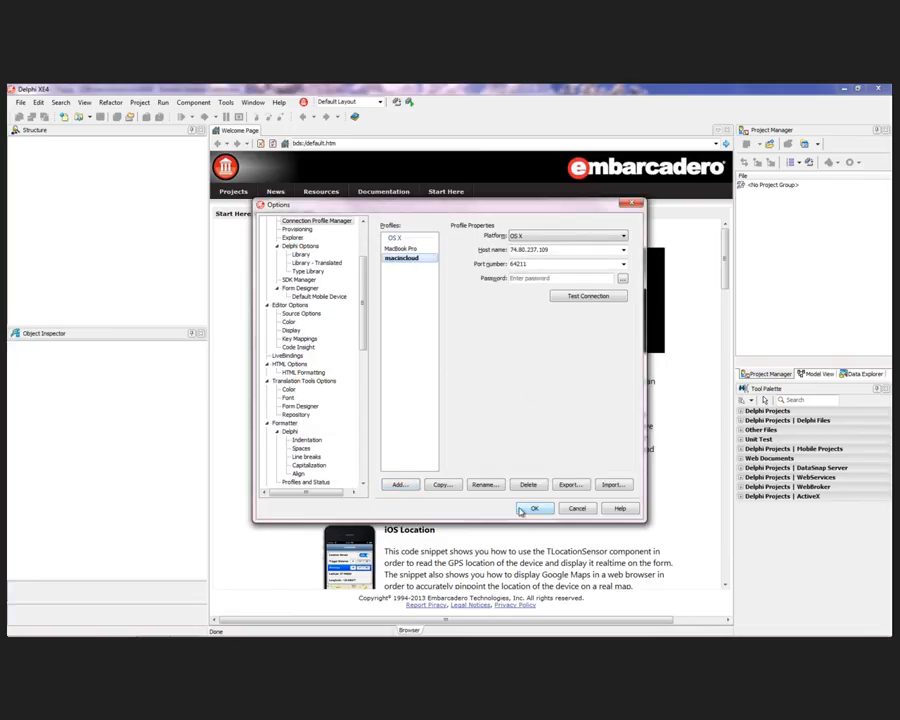
# Review the installed iPhone SDK in SDK Manager and close Options keeping the settings
pyautogui.scroll(3)
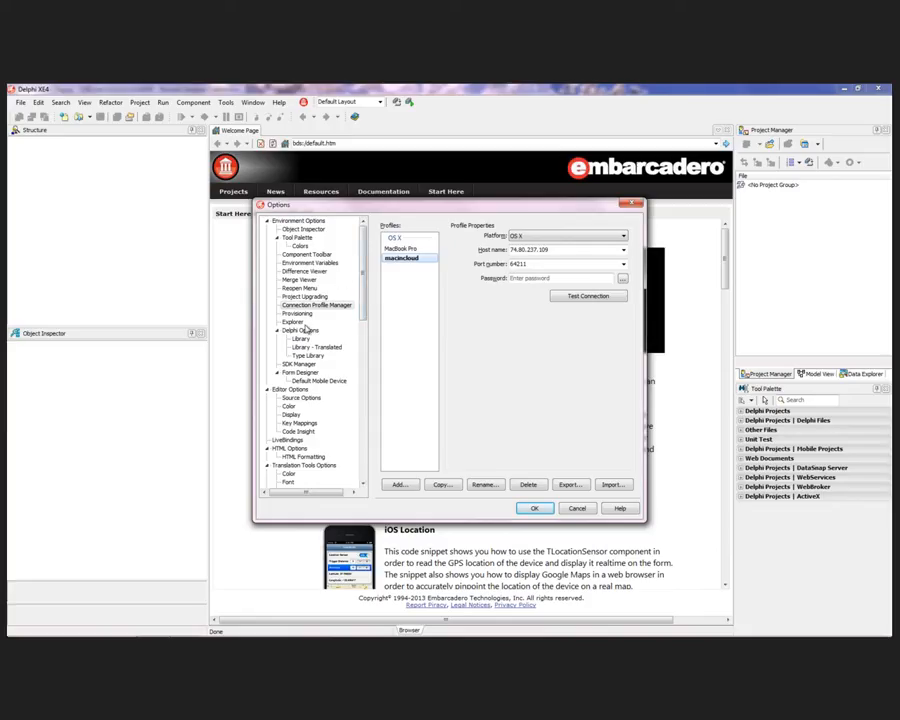
pyautogui.click(298, 364)
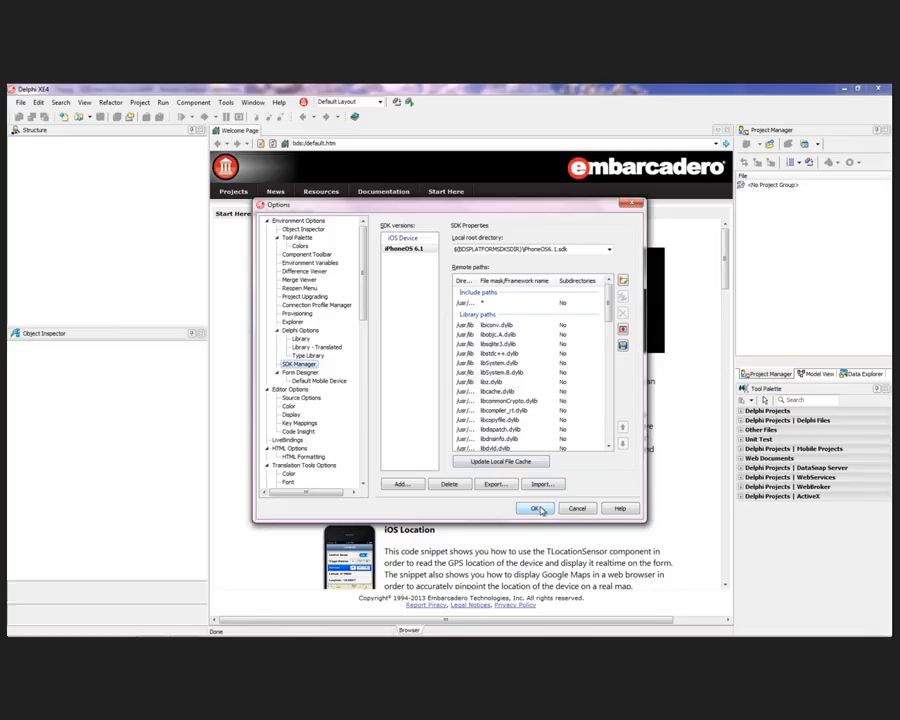
pyautogui.click(536, 508)
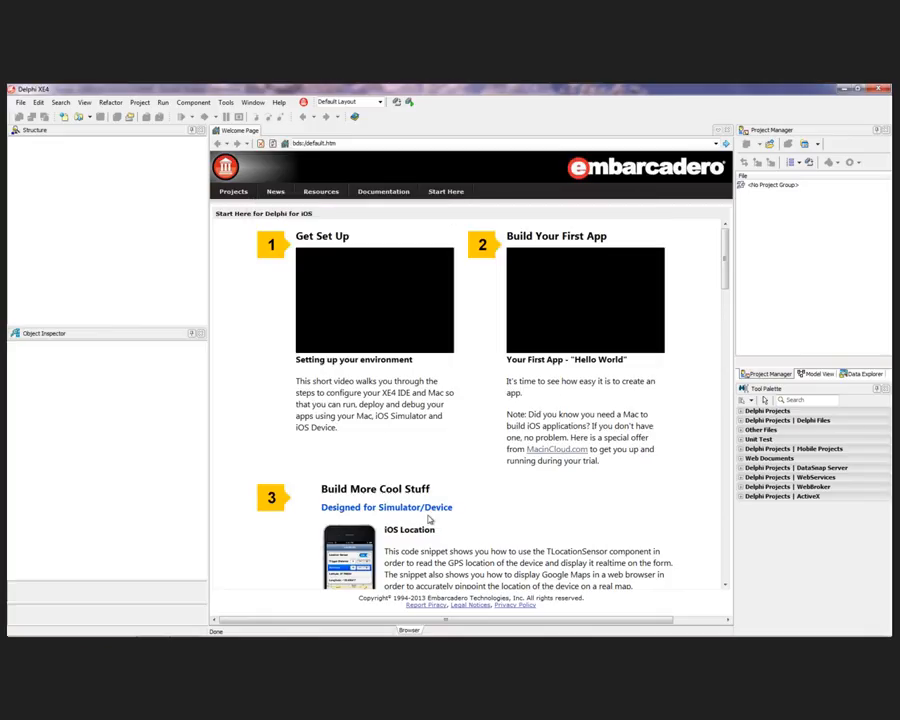
# Load the iOS Location sample project from the Welcome Page
pyautogui.scroll(-3)
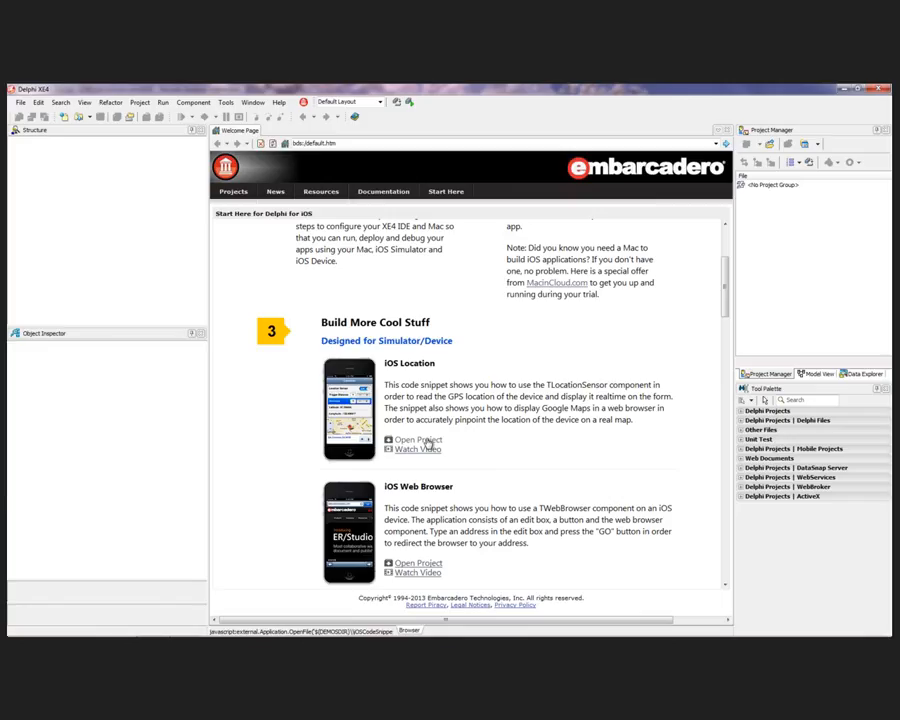
pyautogui.click(416, 440)
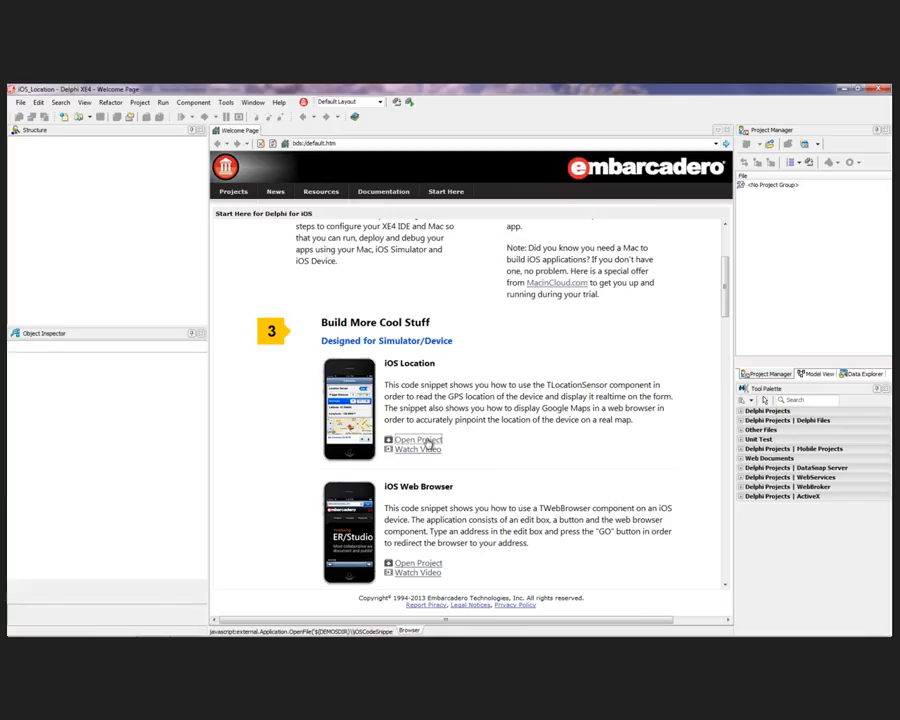
pyautogui.click(416, 440)
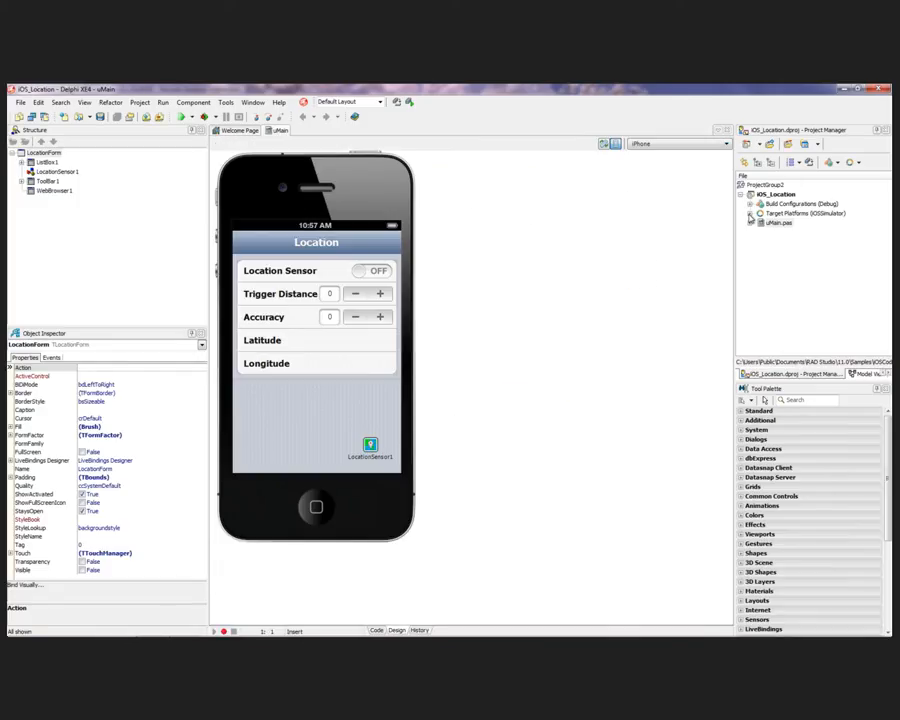
# Assign the macincloud connection profile to the project's iOS Simulator target platform
pyautogui.click(752, 212)
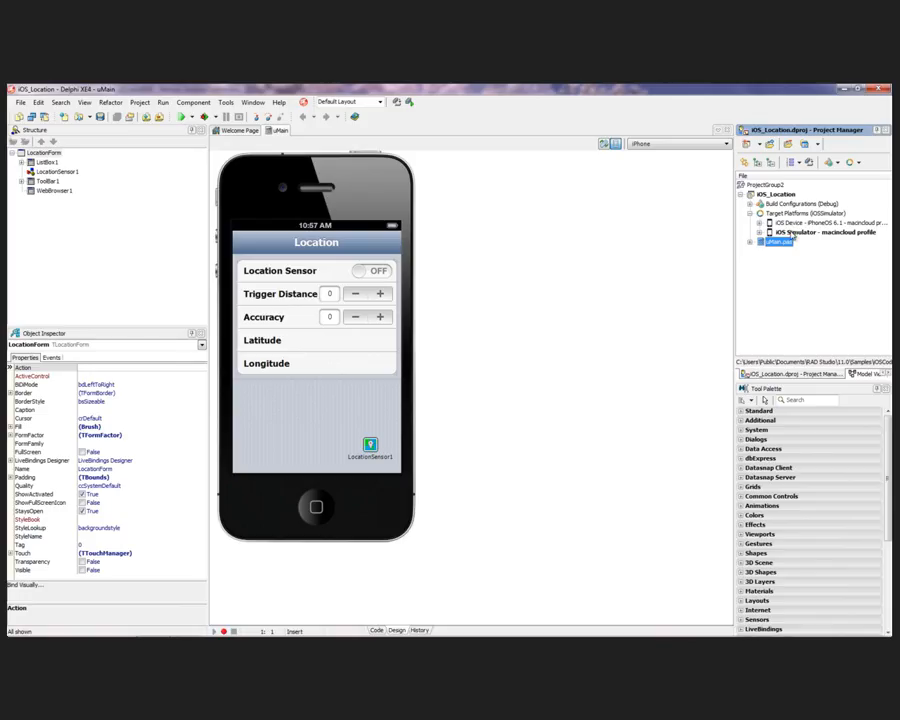
pyautogui.click(820, 232)
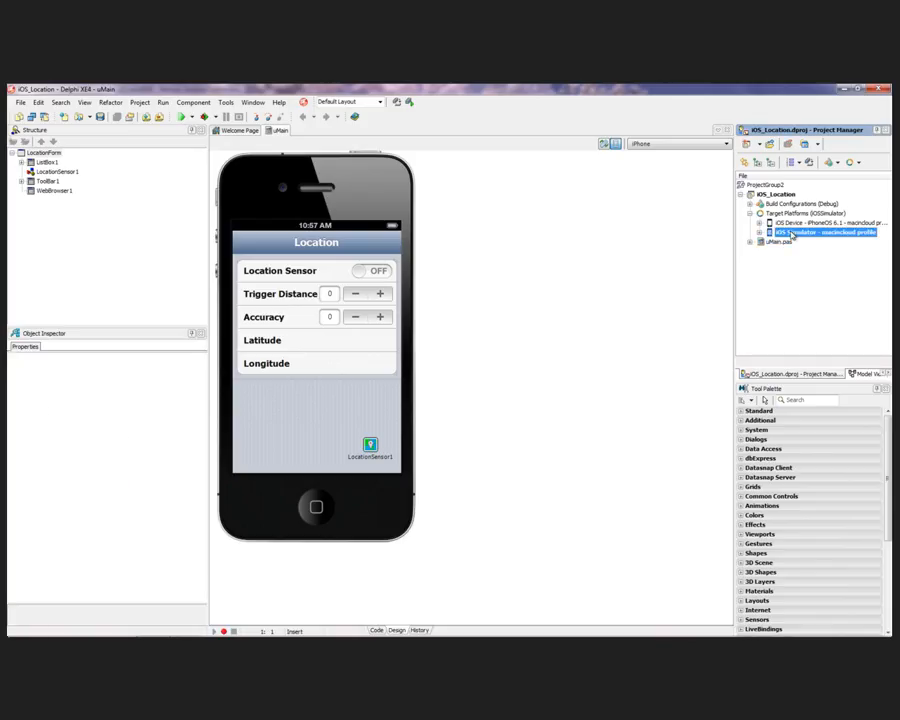
pyautogui.rightClick(820, 232)
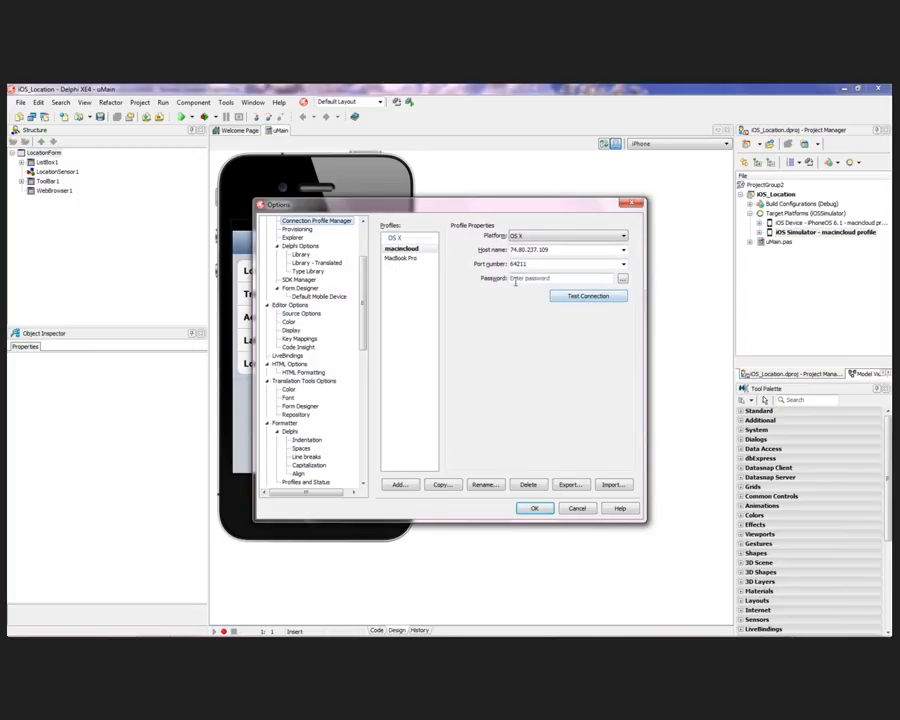
pyautogui.click(534, 508)
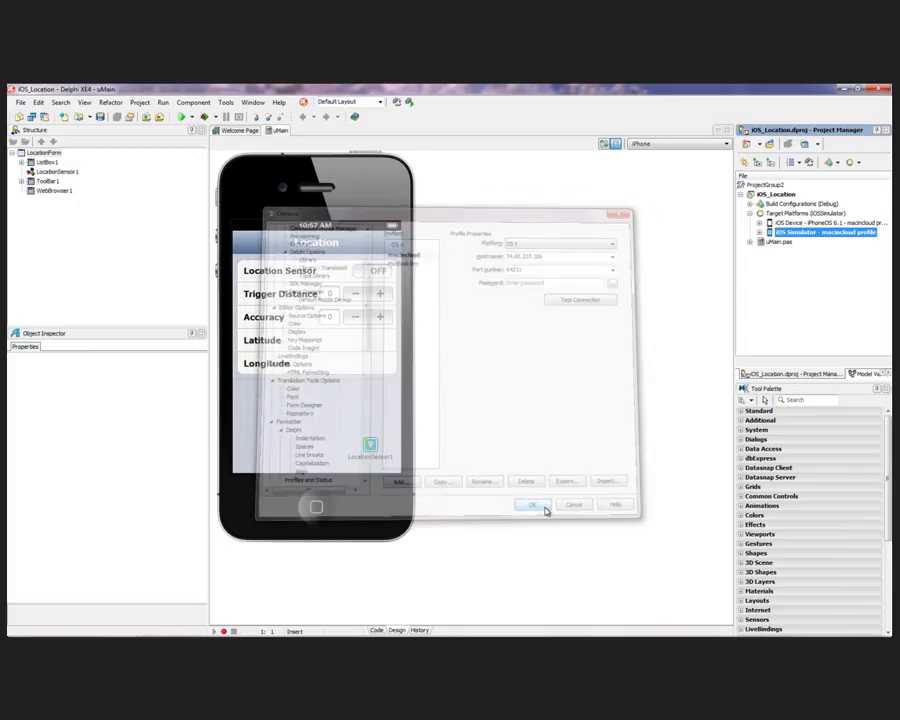
pyautogui.click(532, 504)
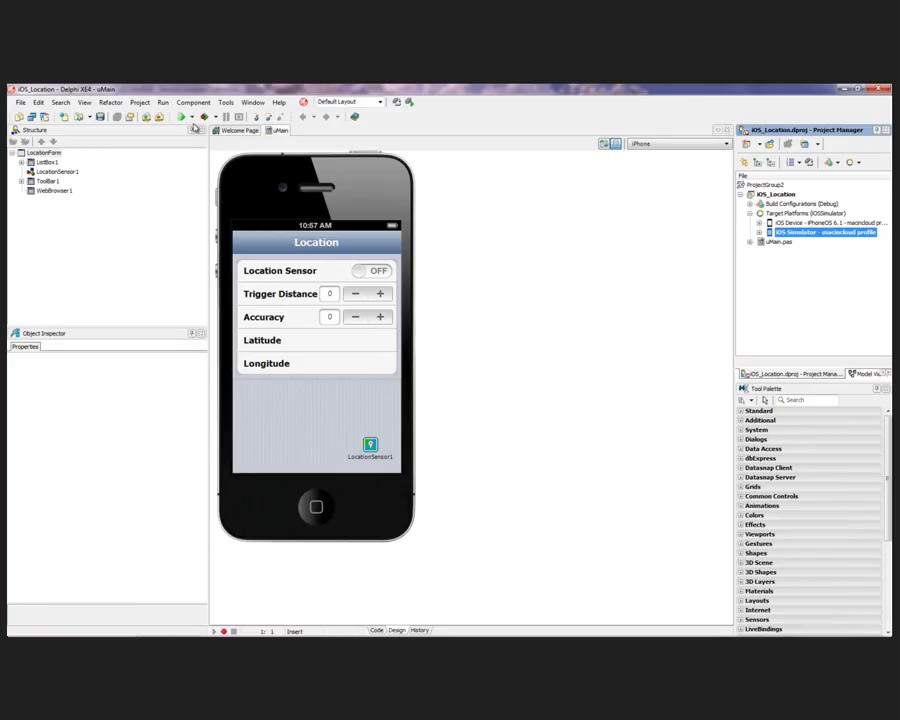
# Run the Location app so it builds and deploys to the remote iOS Simulator
pyautogui.click(184, 116)
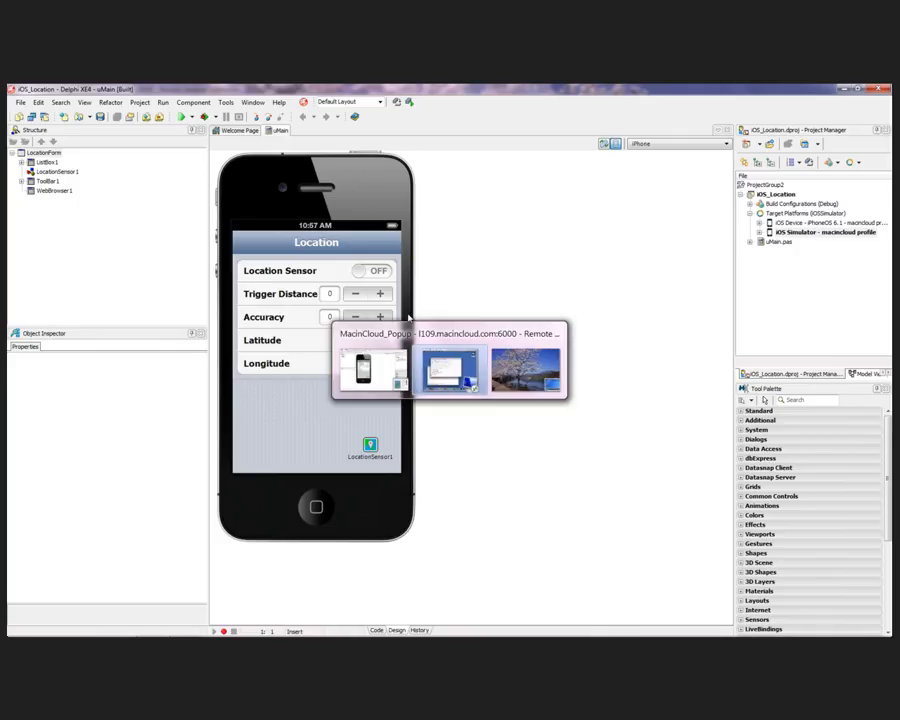
# In the remote iOS Simulator, switch on the Location Sensor to show latitude, longitude and street view
pyautogui.click(448, 368)
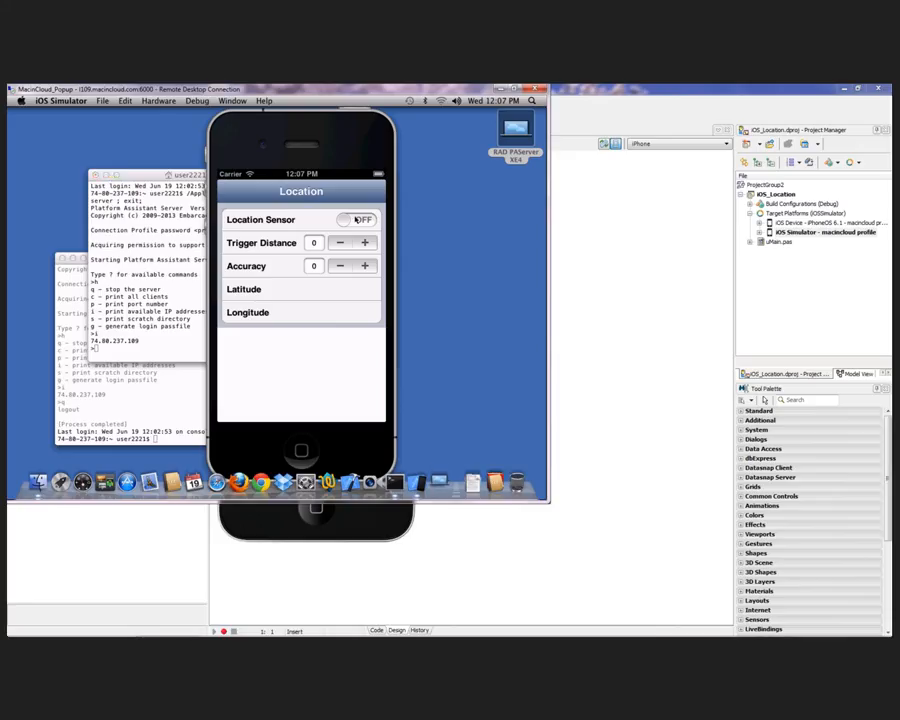
pyautogui.click(358, 218)
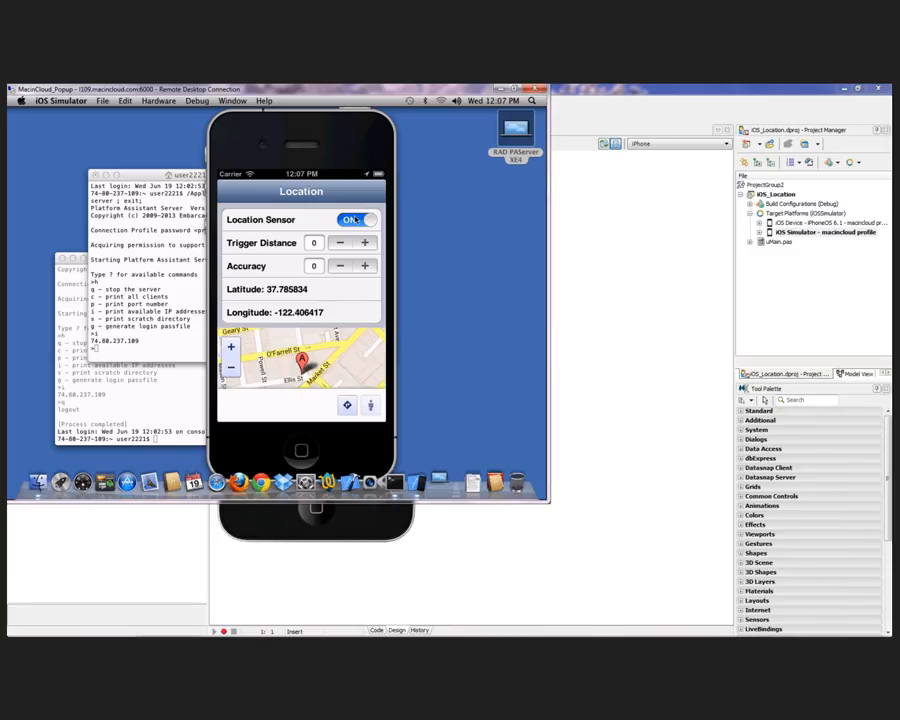
pyautogui.click(370, 404)
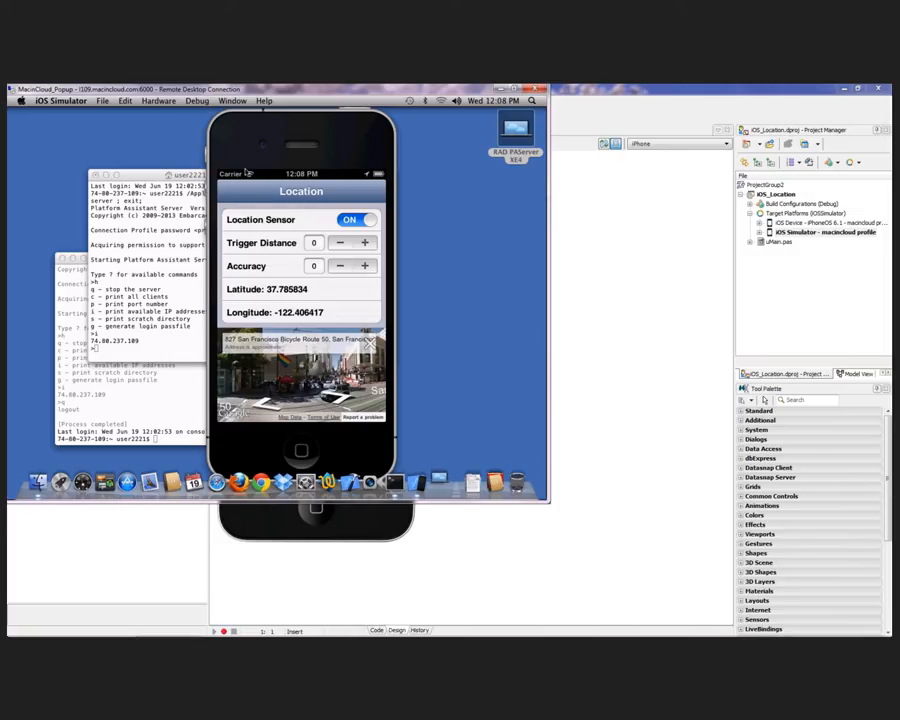
# Choose a preset simulated location under Debug > Location so the app reports Cupertino (37.33, -122.03)
pyautogui.click(196, 100)
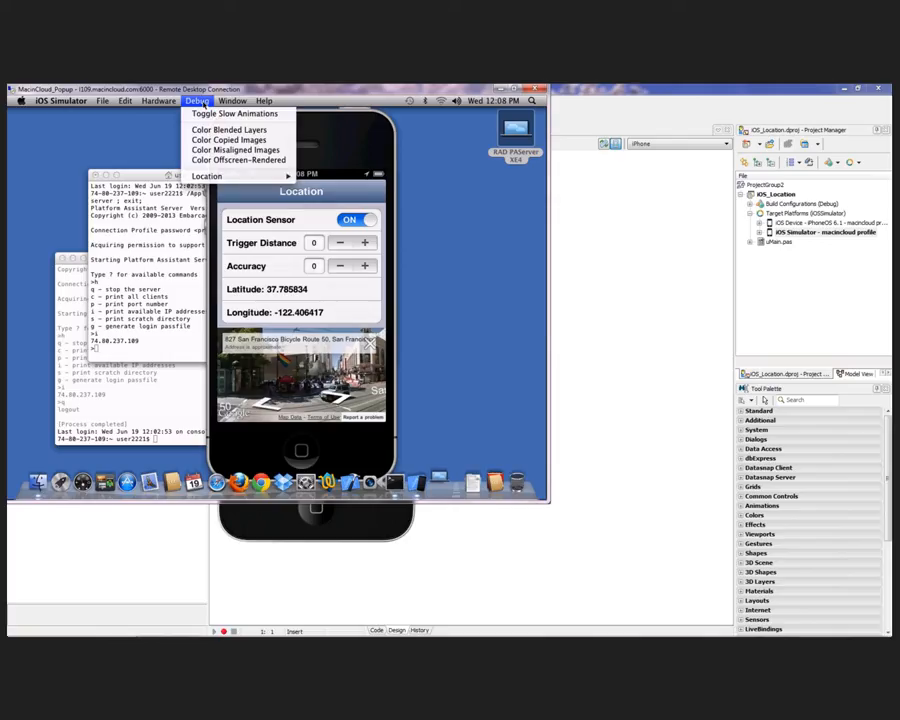
pyautogui.moveTo(226, 176)
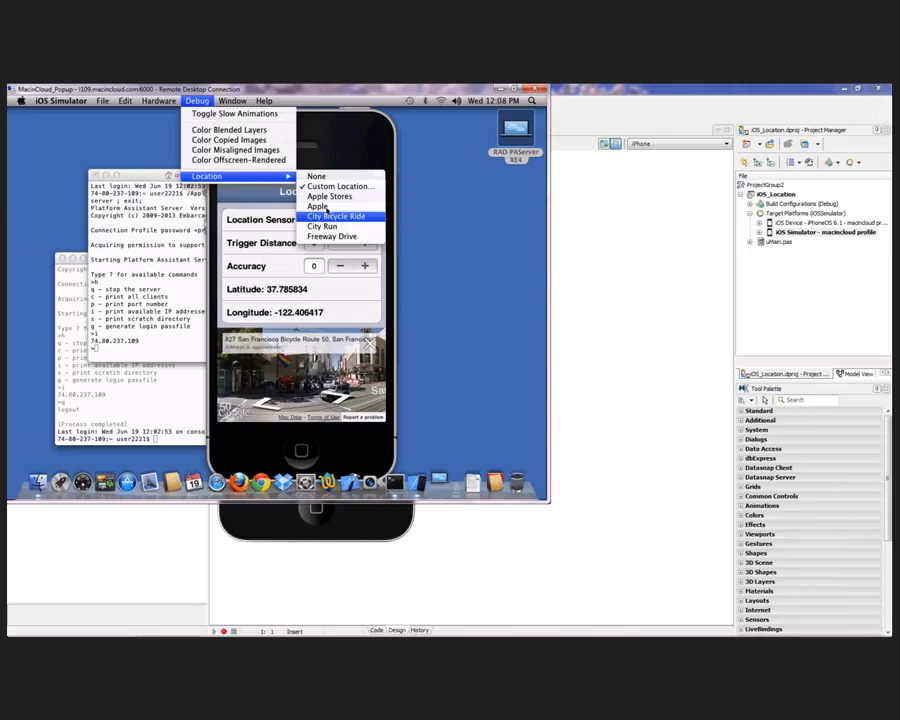
pyautogui.click(336, 216)
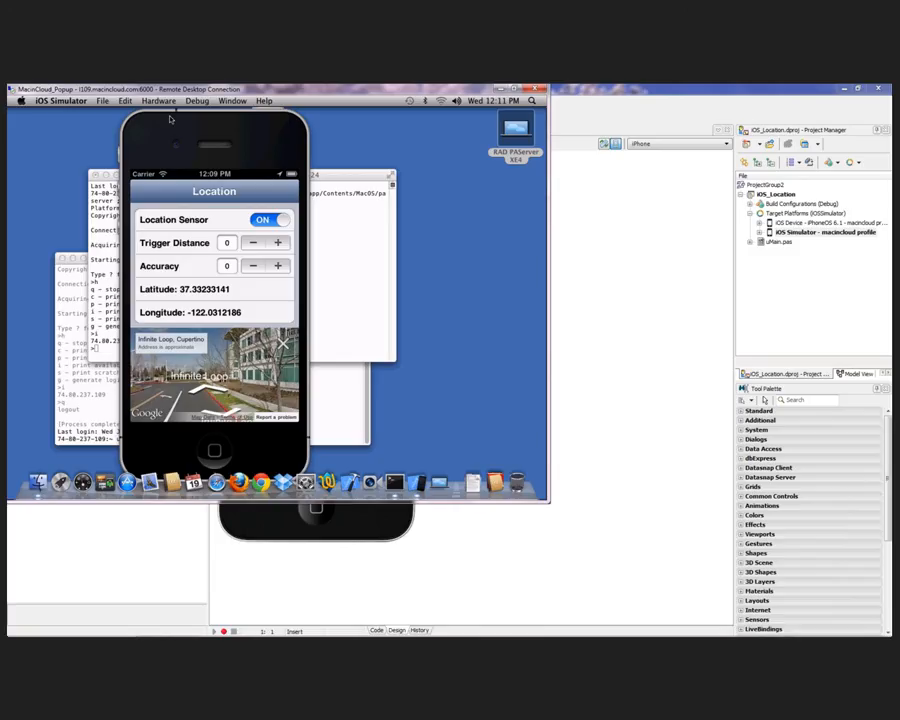
pyautogui.moveTo(604, 184)
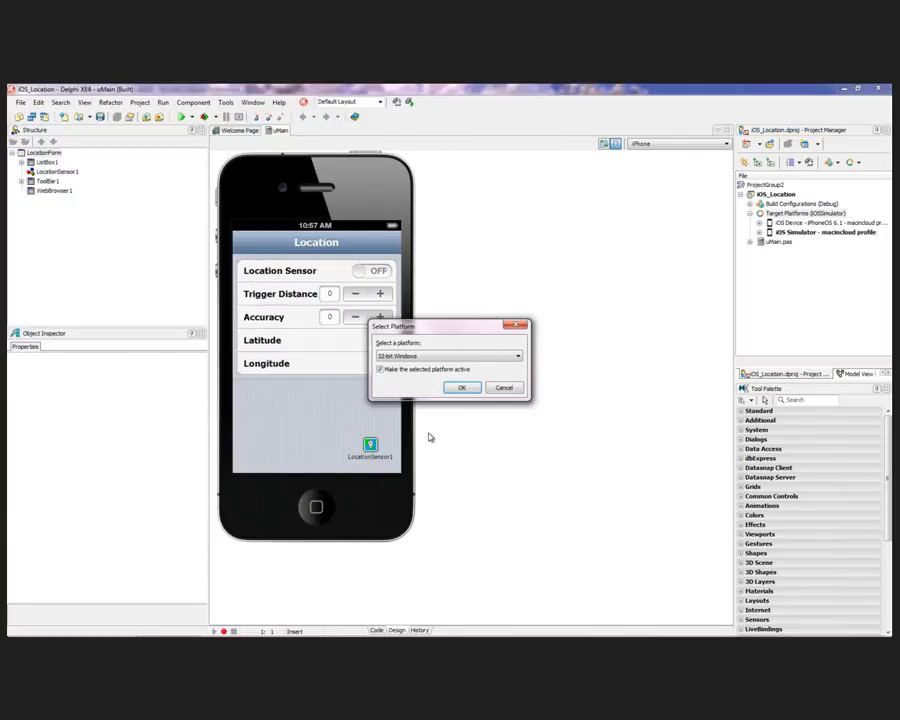
# Add 32-bit Windows as a target platform for the Location project and make it active
pyautogui.click(460, 388)
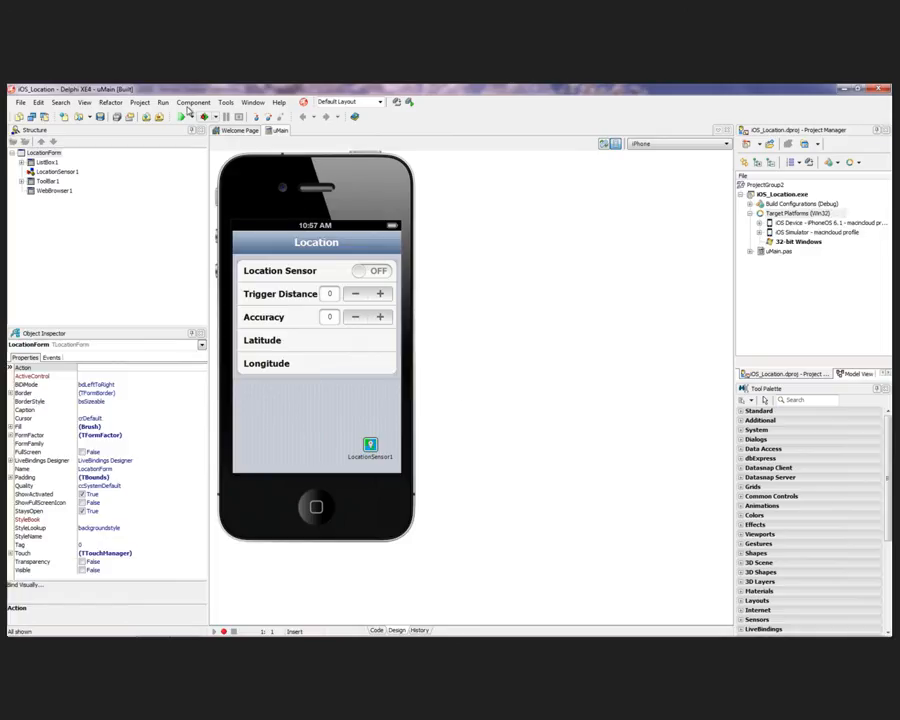
pyautogui.moveTo(184, 116)
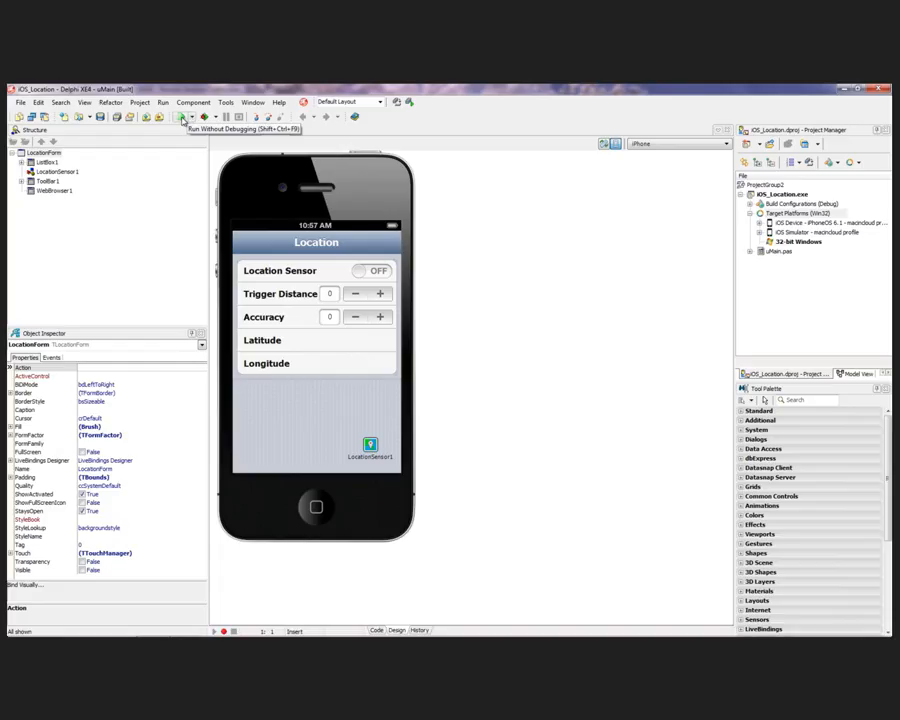